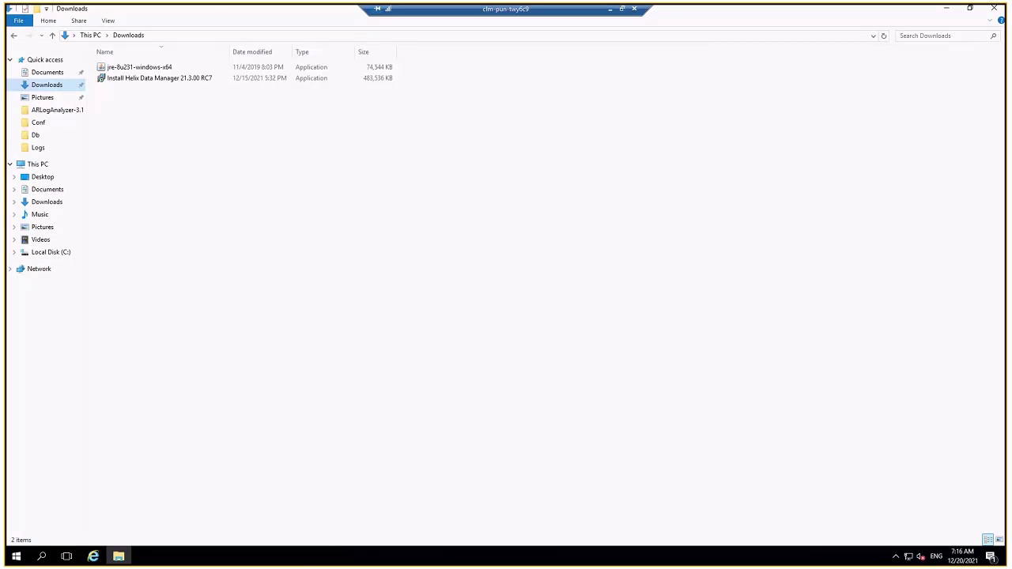
Launch the 'Install Helix Data Manager 21.3.00 RC7' installer from Downloads.
double_click(158, 78)
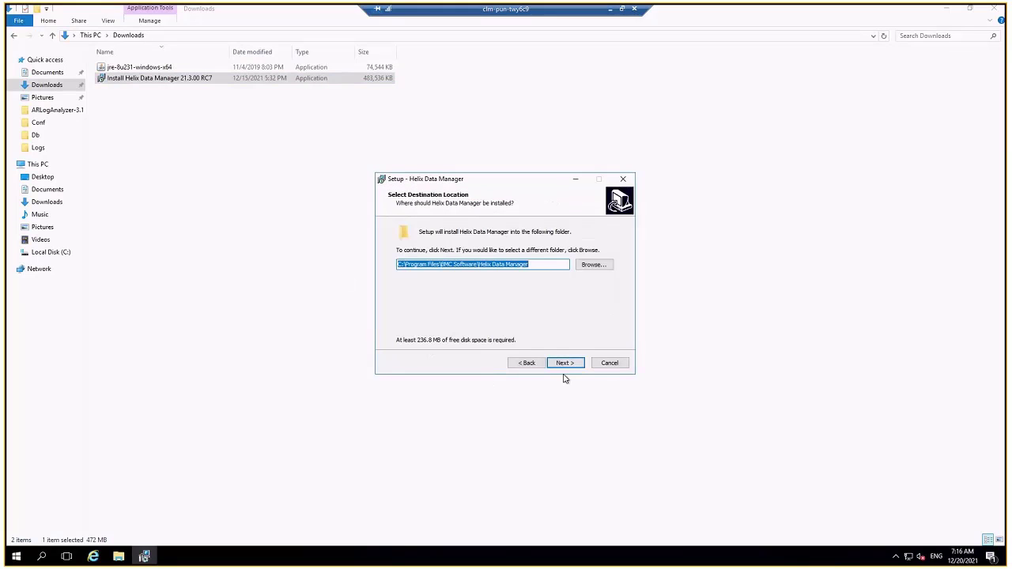
mouse_move(484, 277)
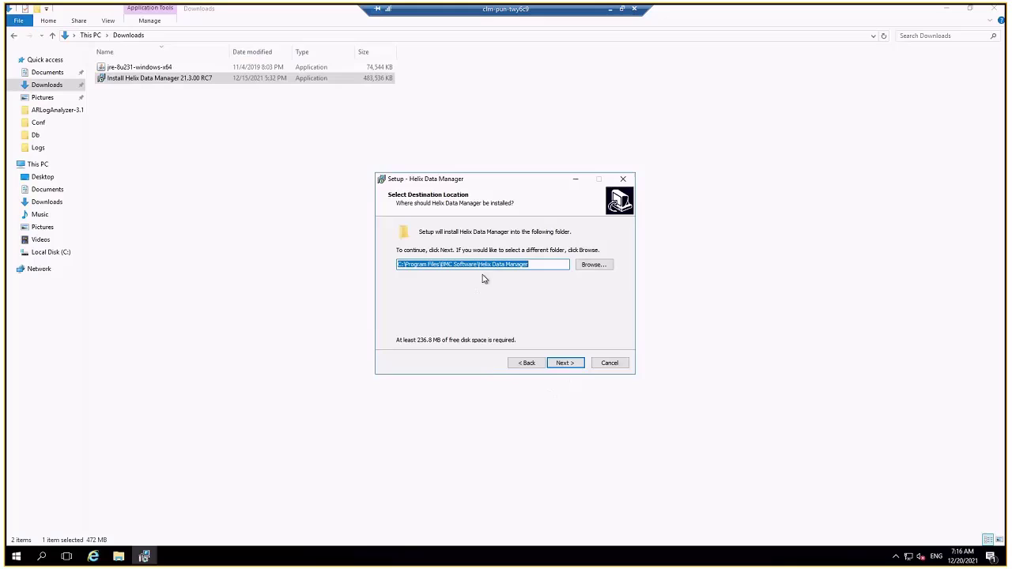
mouse_move(492, 278)
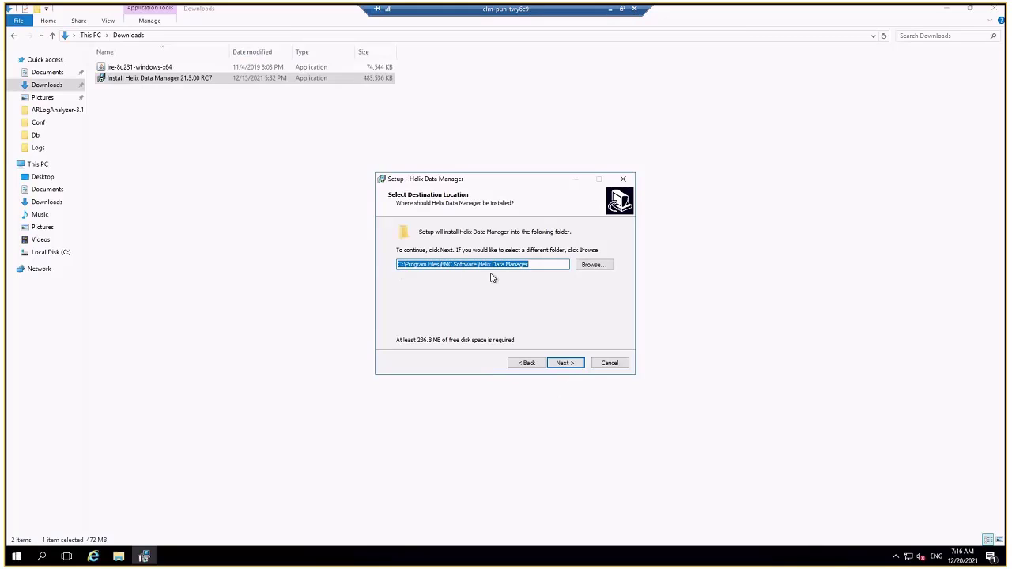
Keep the default destination, choose Full installation of all components, and begin installing.
click(565, 362)
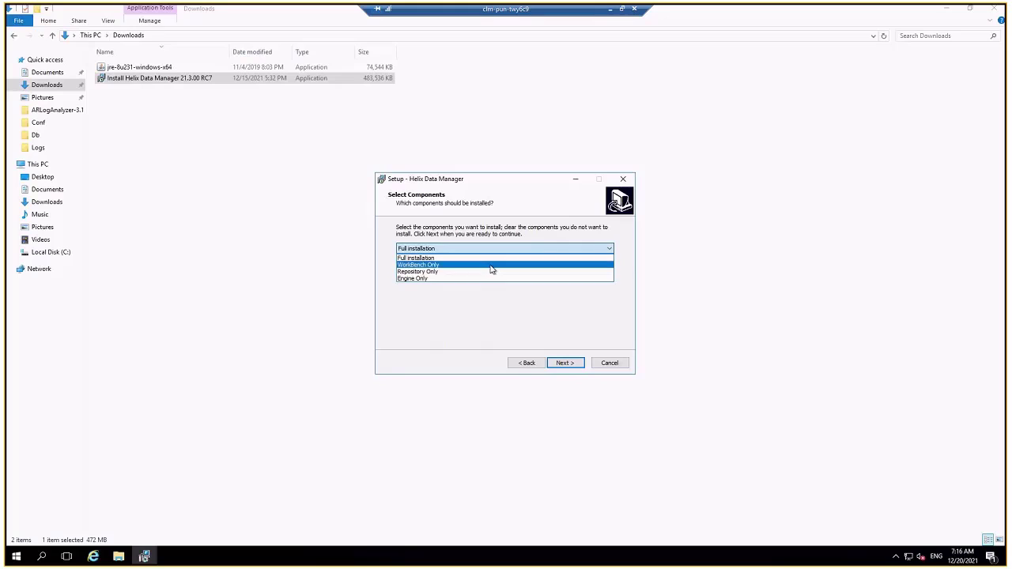
mouse_move(483, 272)
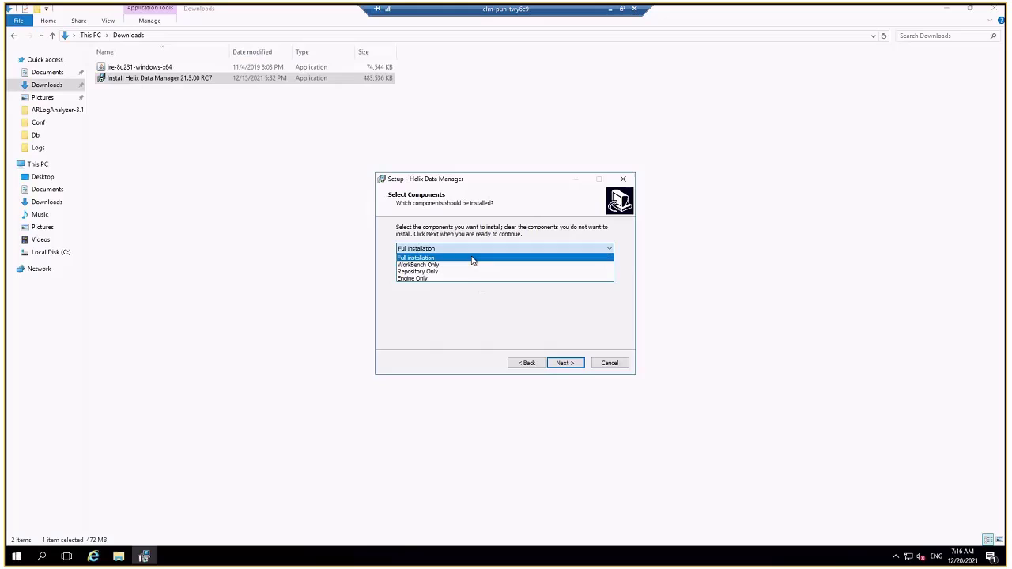
click(417, 257)
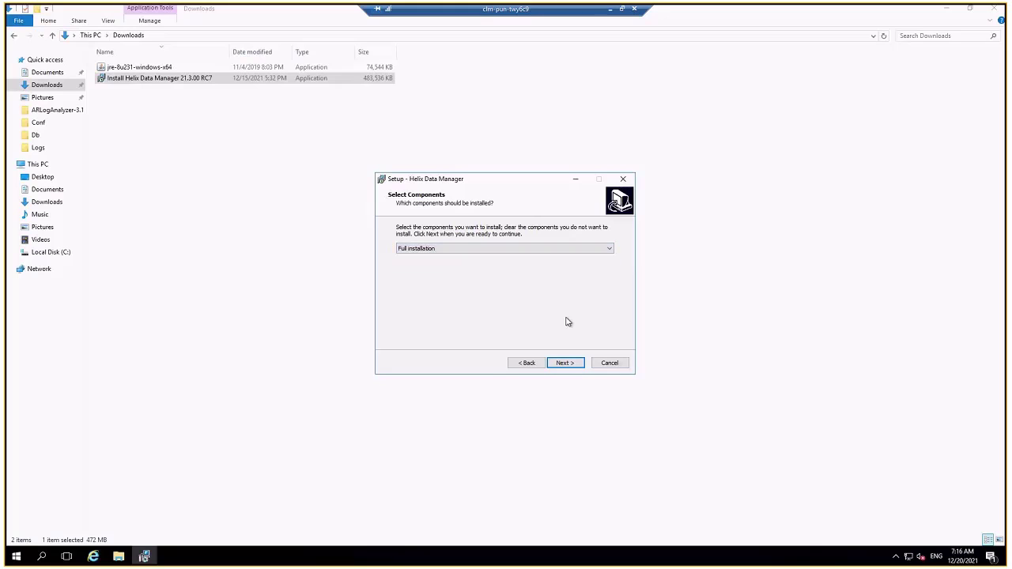
click(566, 362)
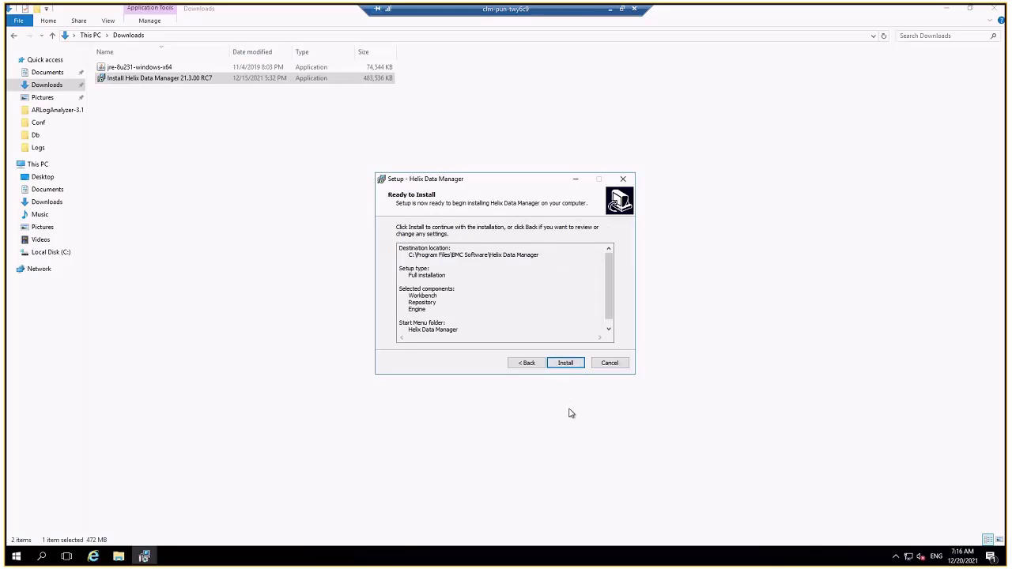
click(565, 362)
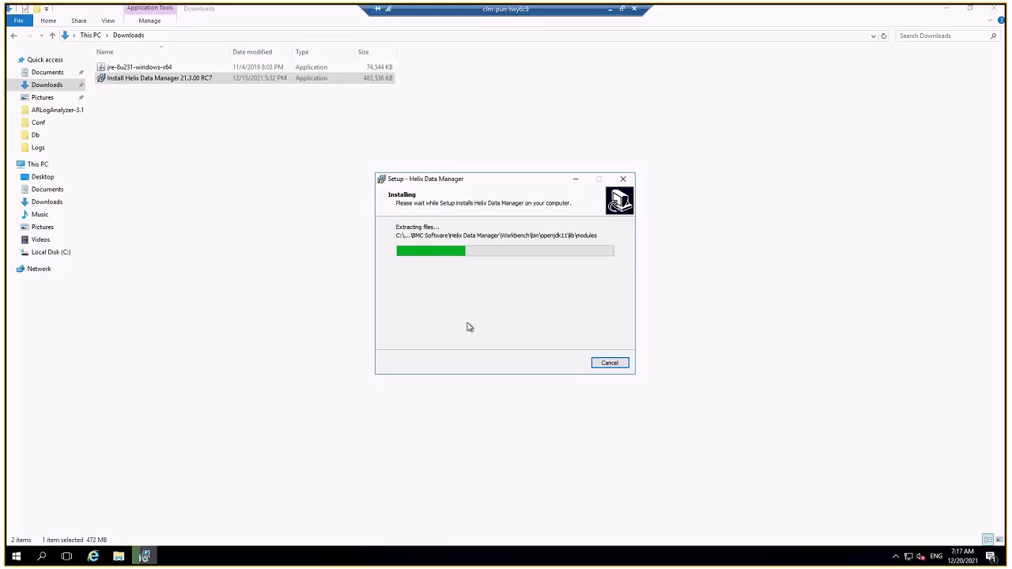
mouse_move(490, 310)
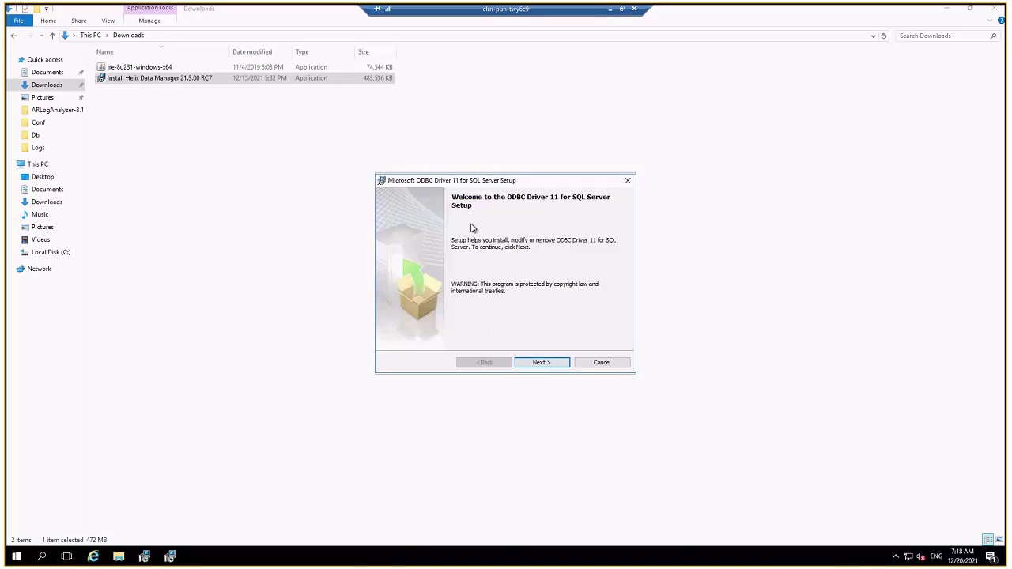
mouse_move(500, 228)
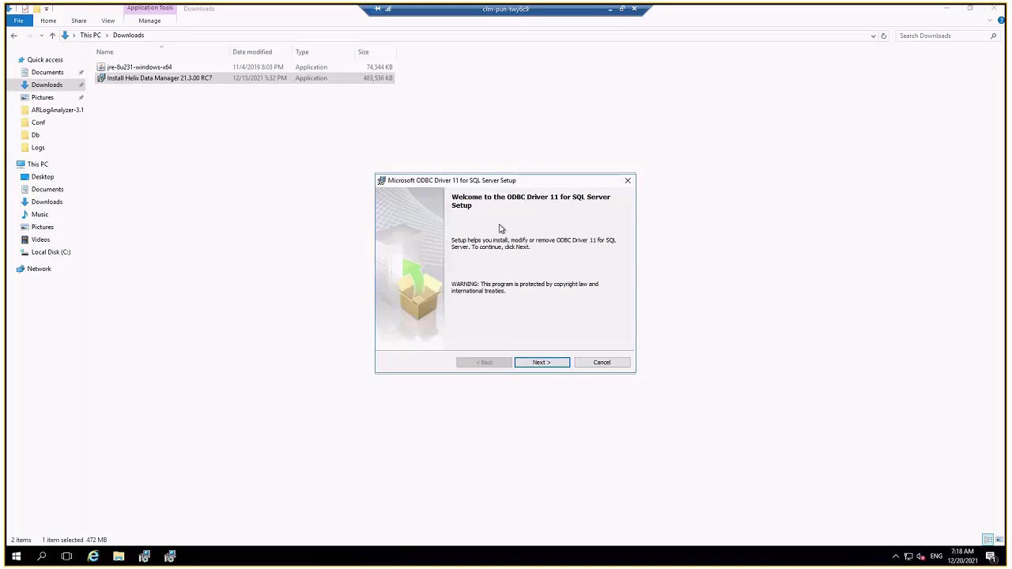
Modify the ODBC Driver 11 installation, keeping the Client Components feature selected.
click(541, 362)
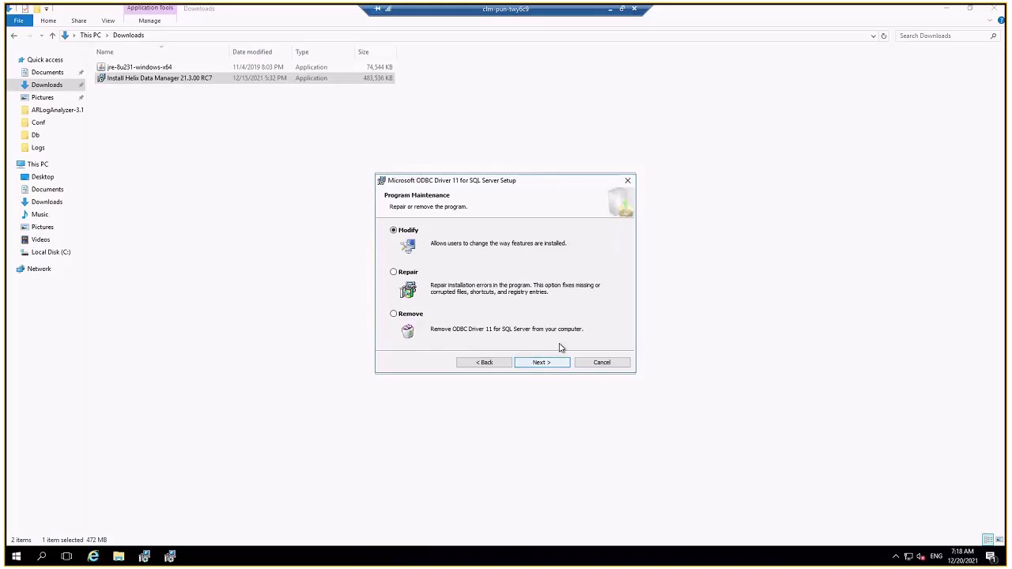
click(542, 362)
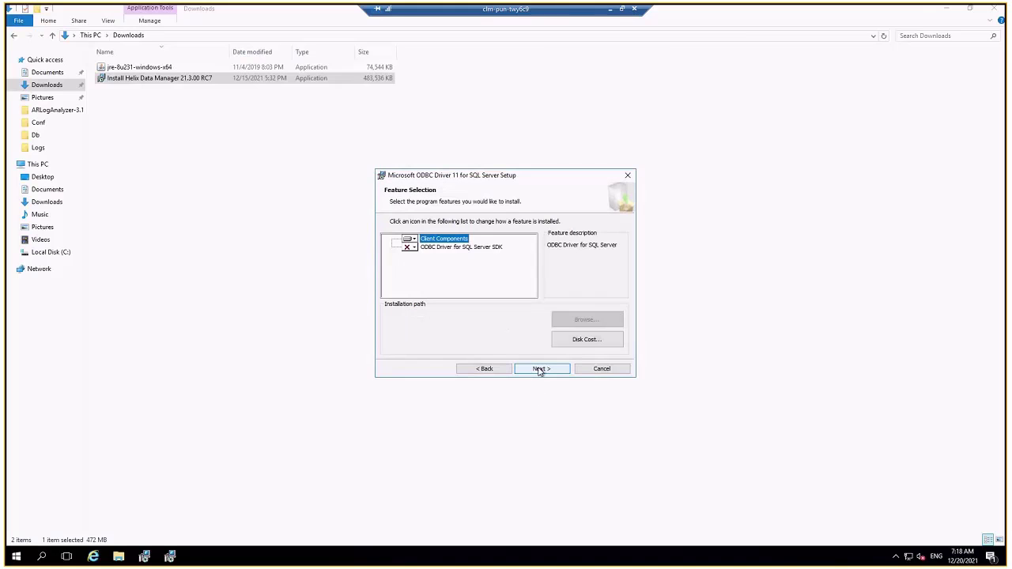
click(542, 368)
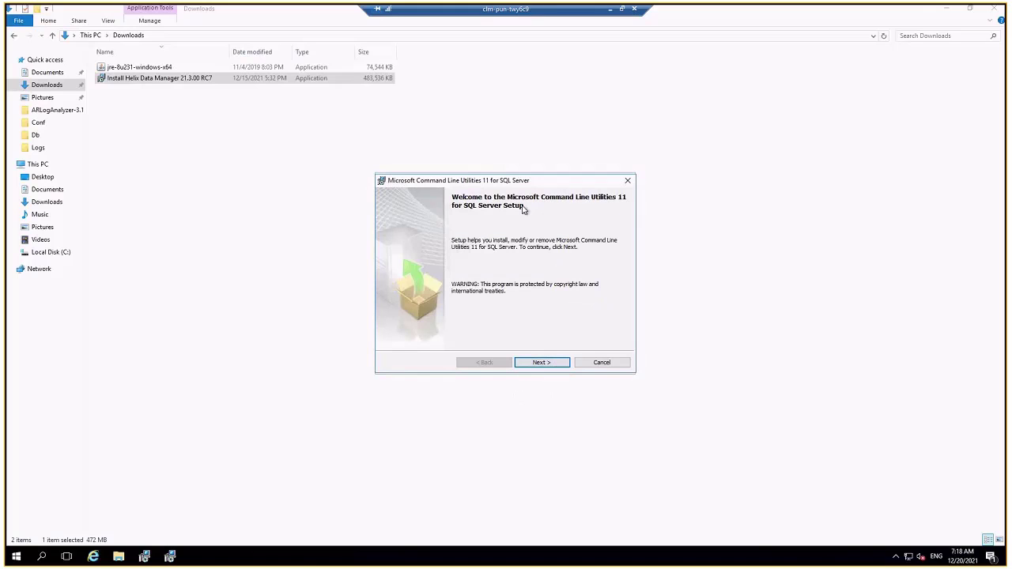
Repair Command Line Utilities 11 for SQL Server and finish its setup.
click(542, 362)
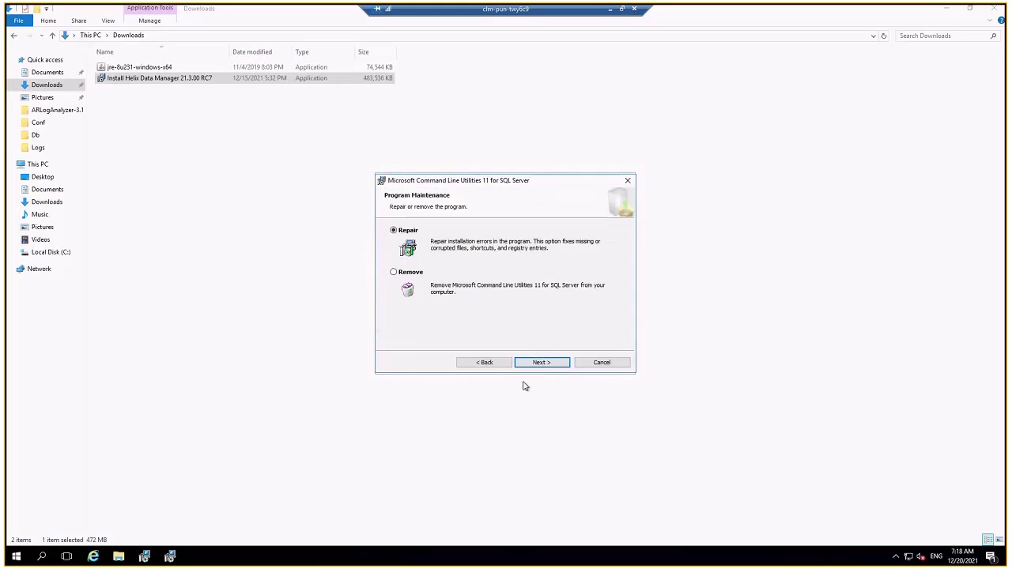
click(542, 362)
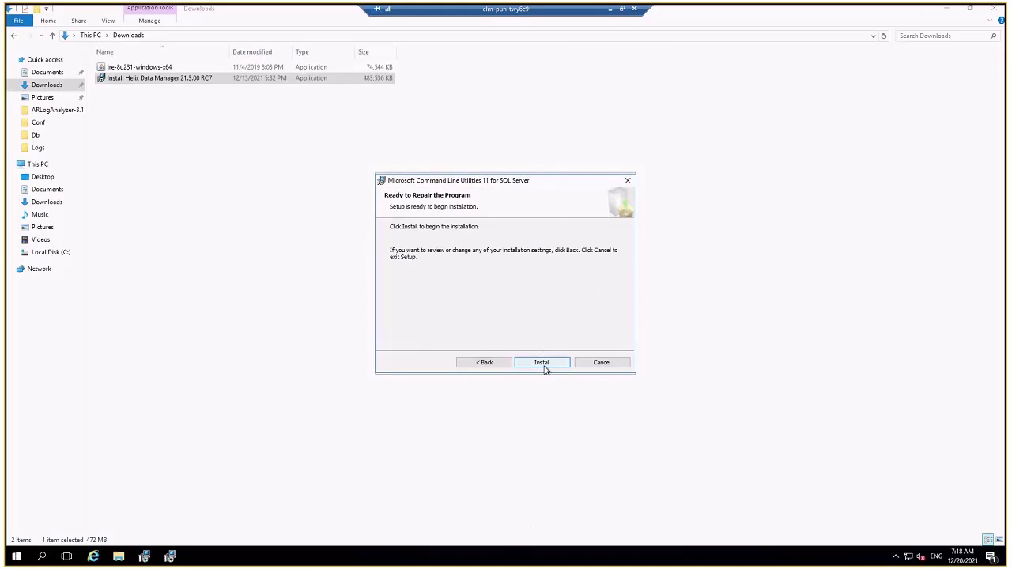
click(542, 363)
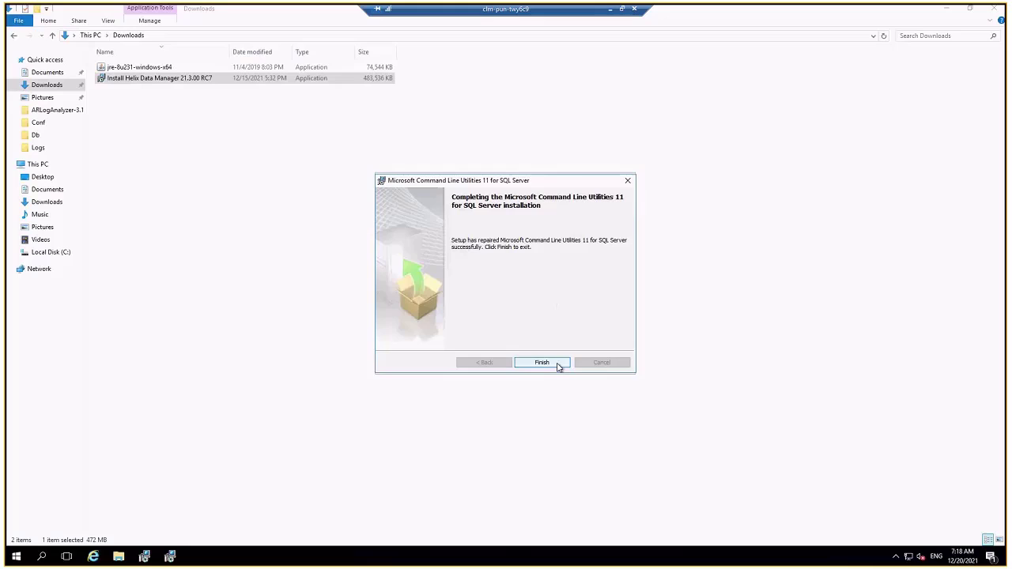
click(542, 362)
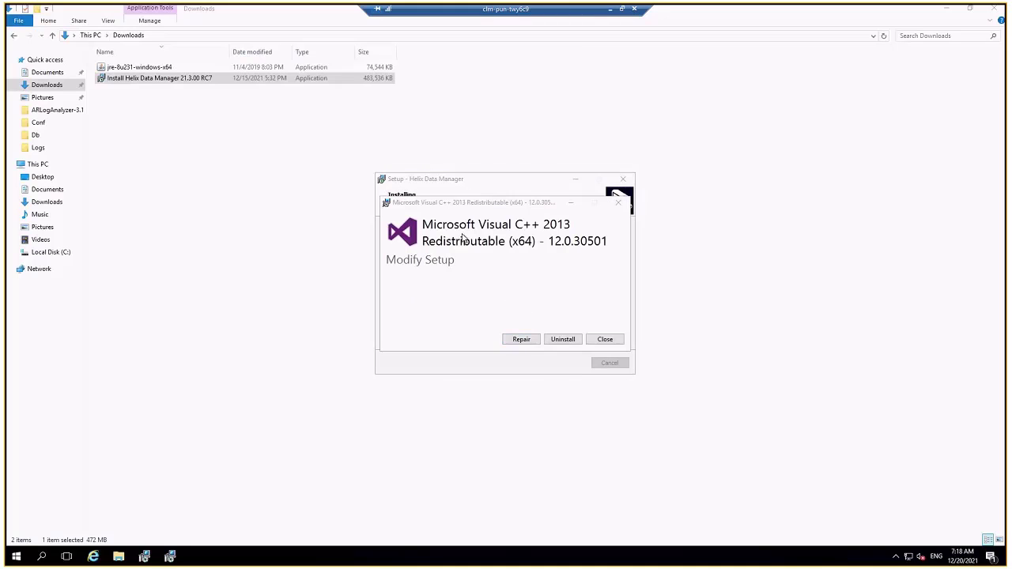
mouse_move(500, 313)
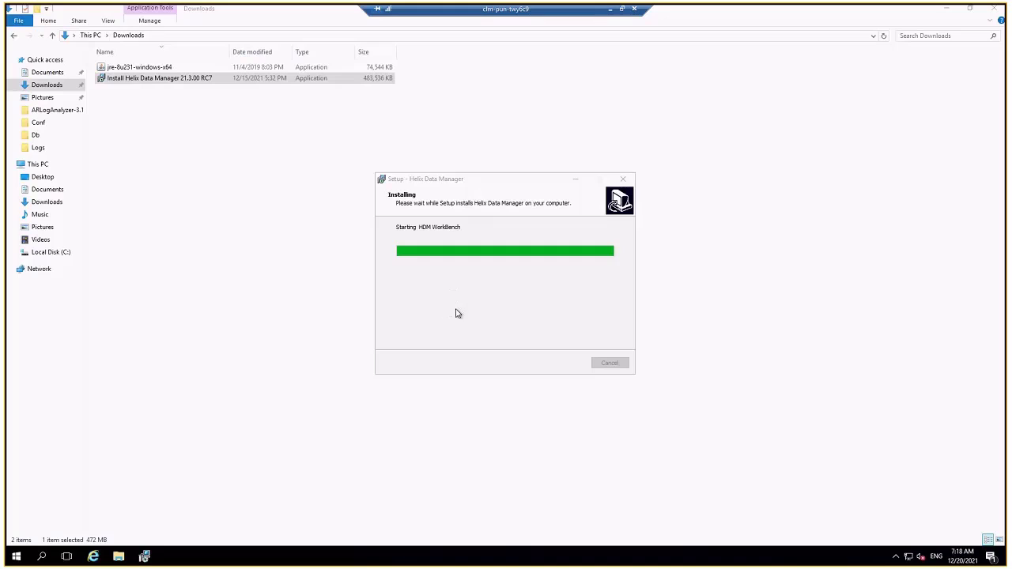
mouse_move(445, 311)
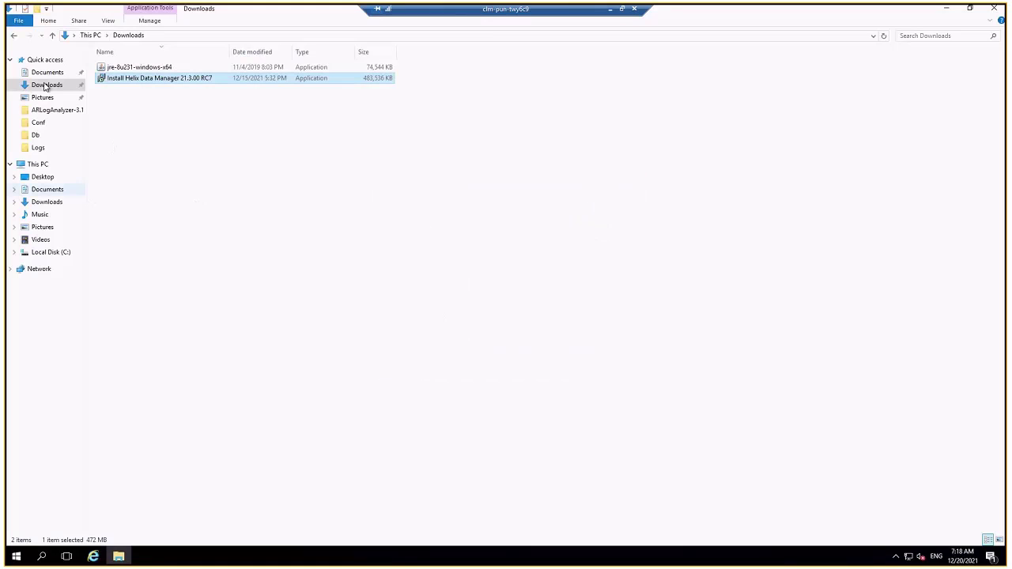
Browse to C:\Program Files\BMC Software\Helix Data Manager to view the installed folders.
click(52, 251)
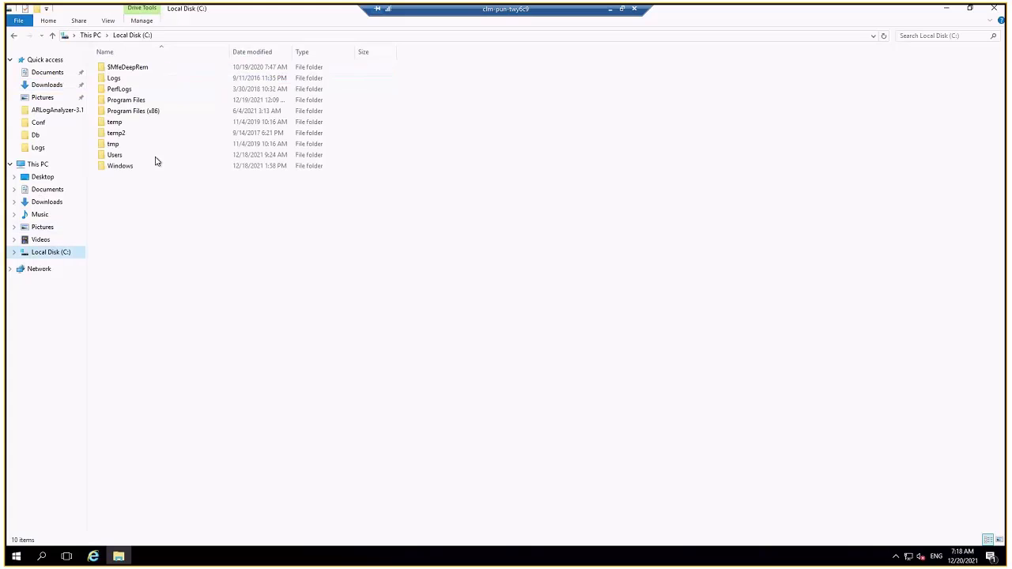
double_click(127, 99)
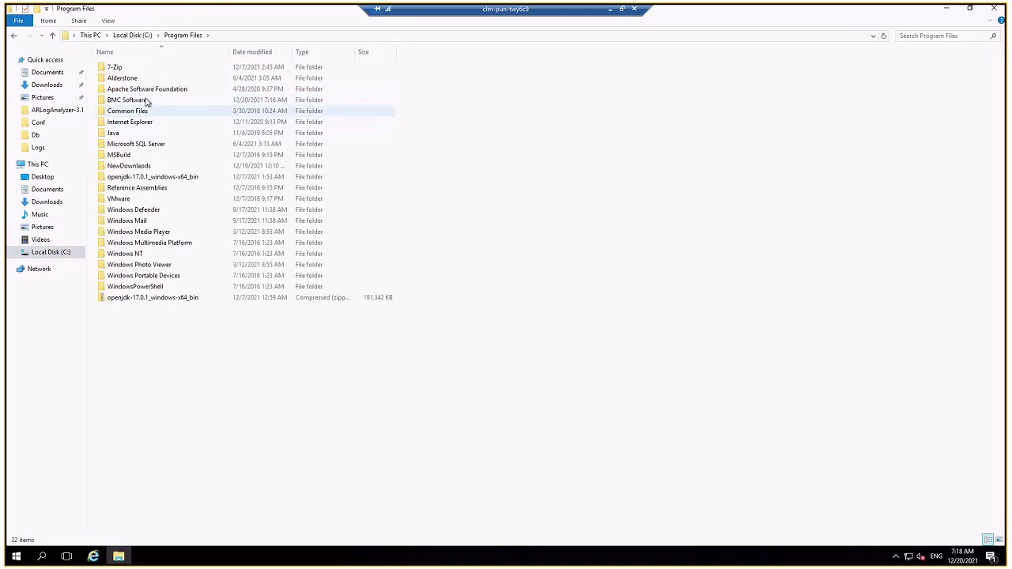
double_click(127, 100)
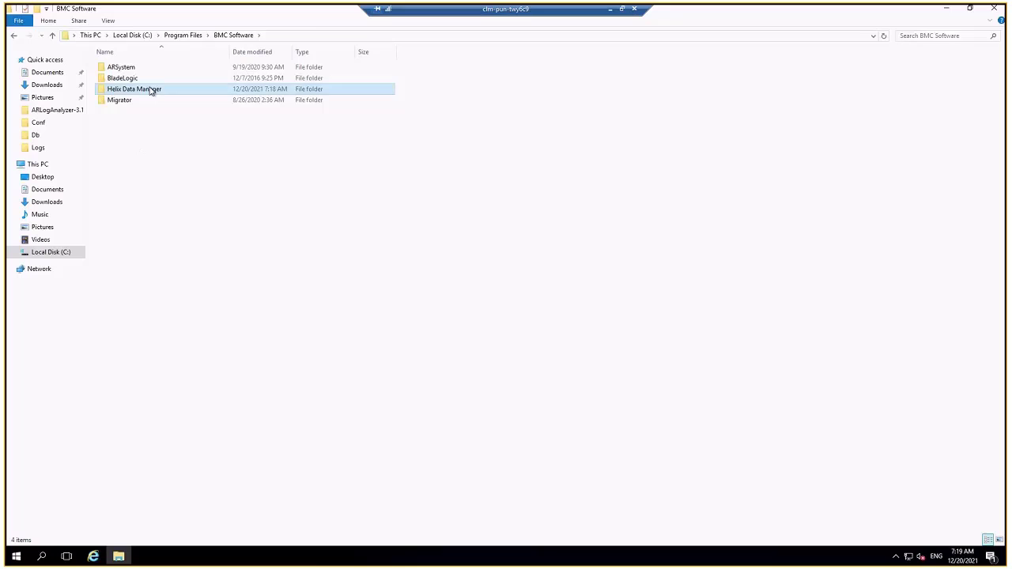
double_click(139, 89)
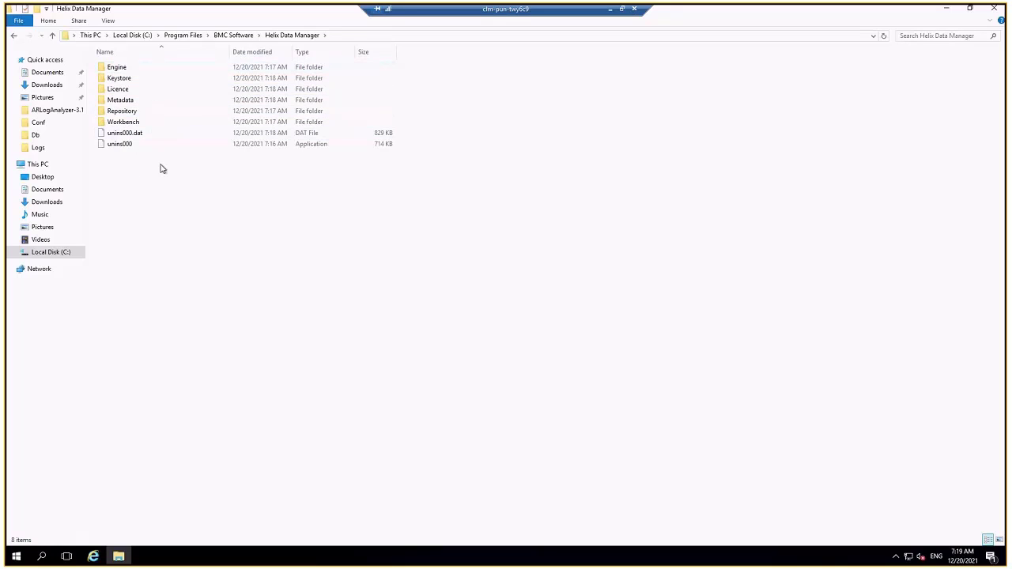